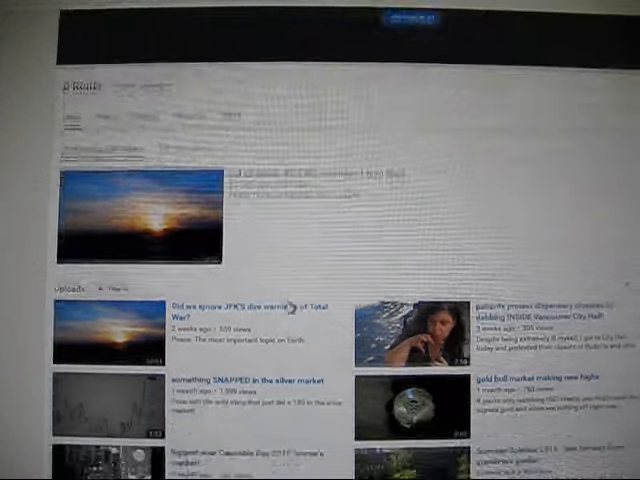
Bring up the Dollar Index Spot Chart page showing its candlestick chart
{"action": "scroll", "scroll_direction": "up", "scroll_amount": 3}
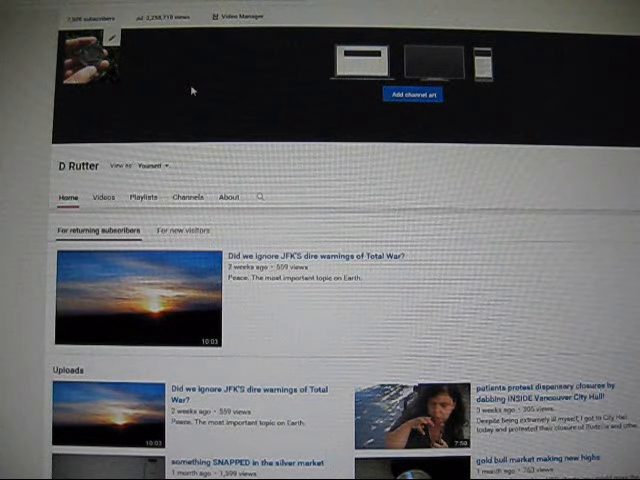
{"action": "mouse_move", "coordinate": [250, 168]}
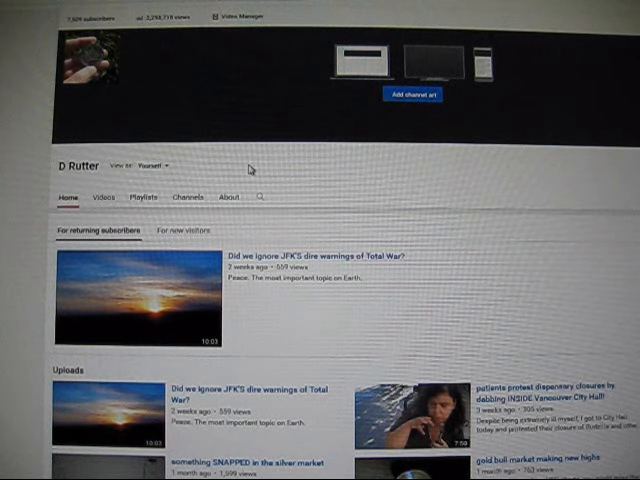
{"action": "scroll", "scroll_direction": "down", "scroll_amount": 3}
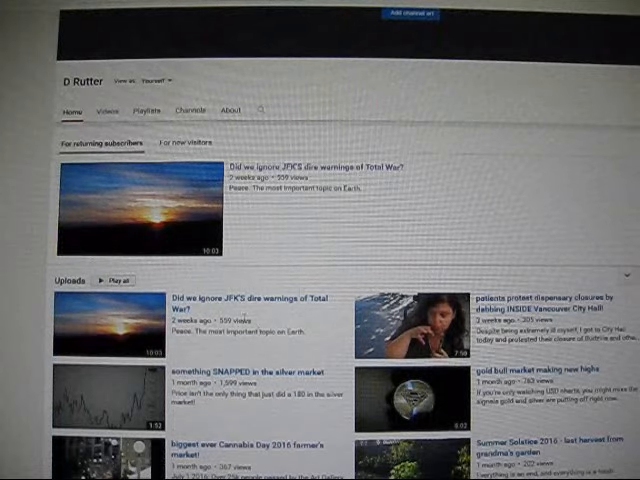
{"action": "double_click", "coordinate": [220, 320]}
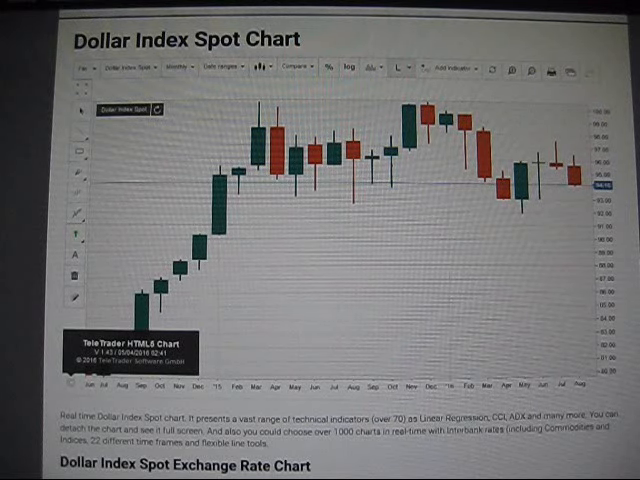
{"action": "mouse_move", "coordinate": [350, 216]}
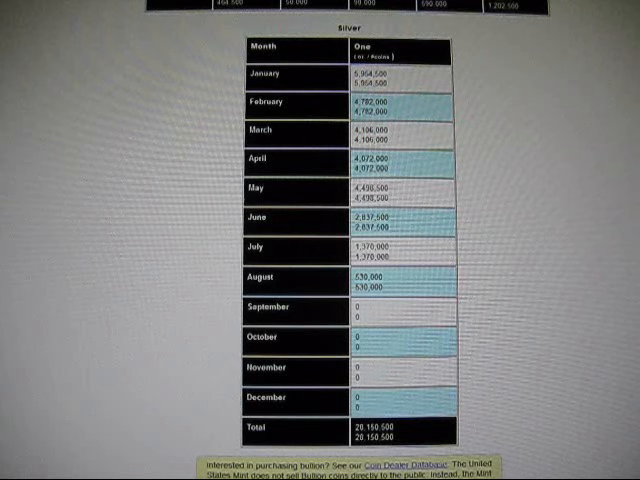
Highlight the July and August silver sales figures in the US Mint monthly table, then clear the marking
{"action": "double_click", "coordinate": [372, 246]}
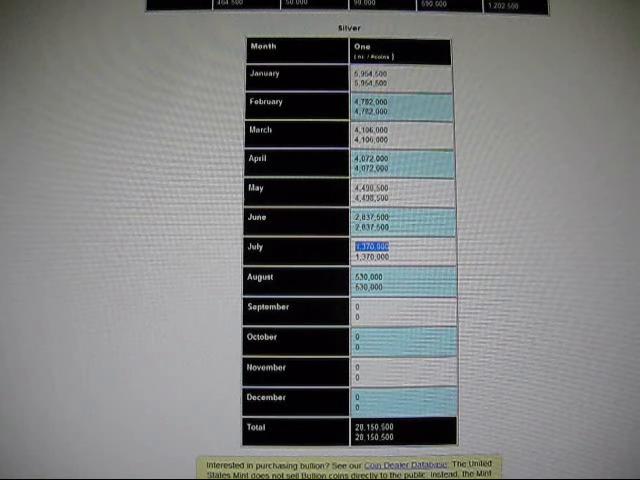
{"action": "left_click", "coordinate": [376, 216]}
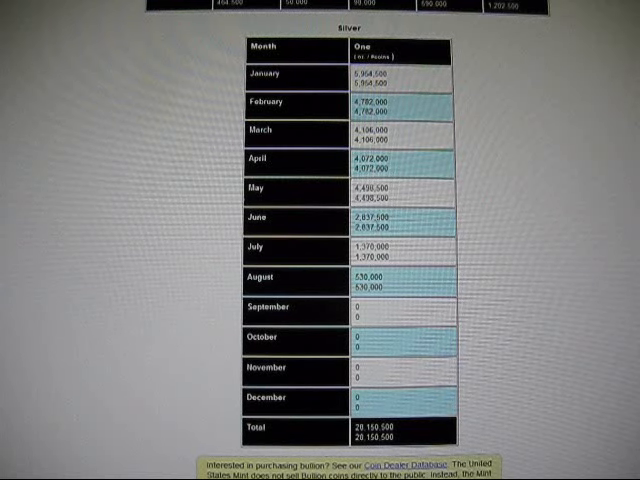
{"action": "double_click", "coordinate": [376, 246]}
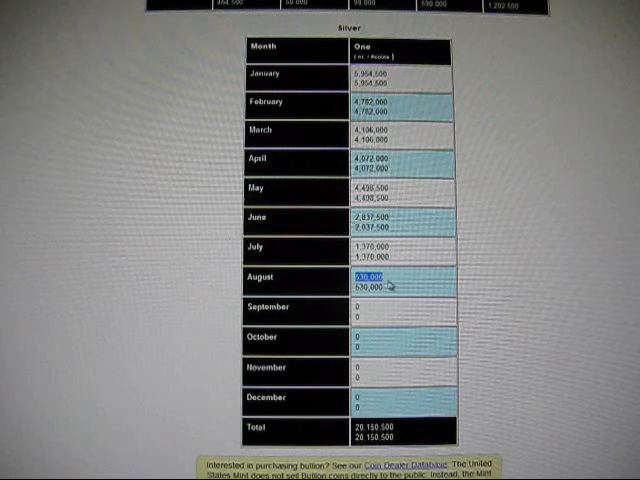
{"action": "left_click", "coordinate": [376, 248]}
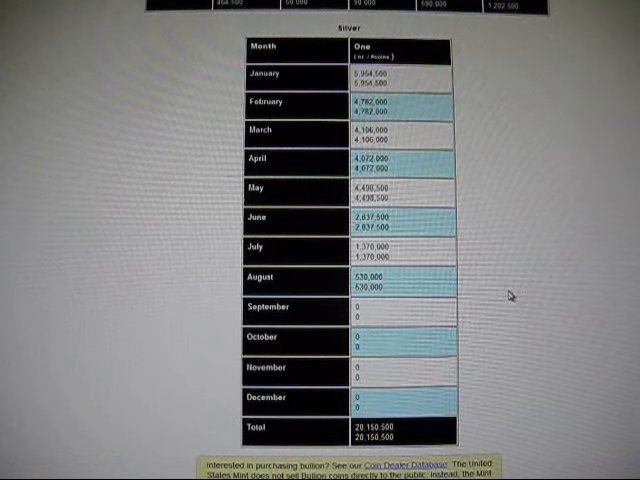
{"action": "mouse_move", "coordinate": [420, 132]}
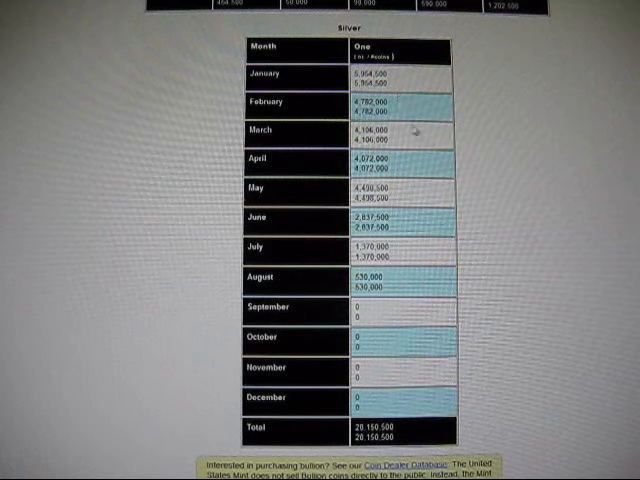
{"action": "mouse_move", "coordinate": [486, 296]}
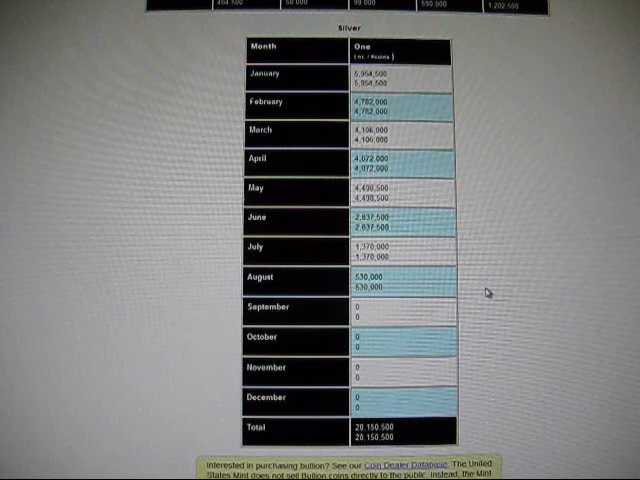
{"action": "mouse_move", "coordinate": [498, 288]}
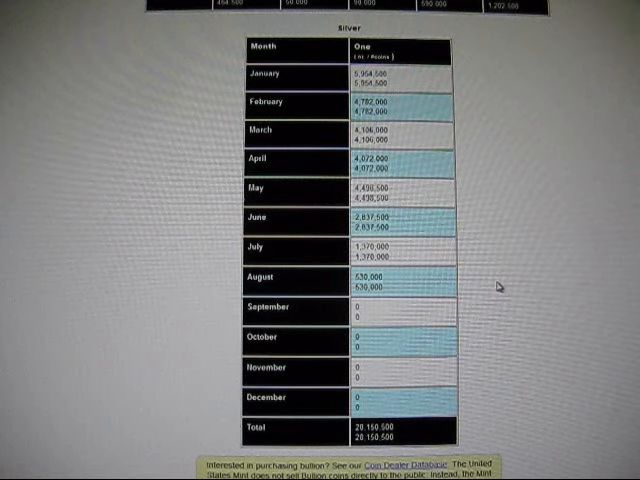
{"action": "mouse_move", "coordinate": [500, 288]}
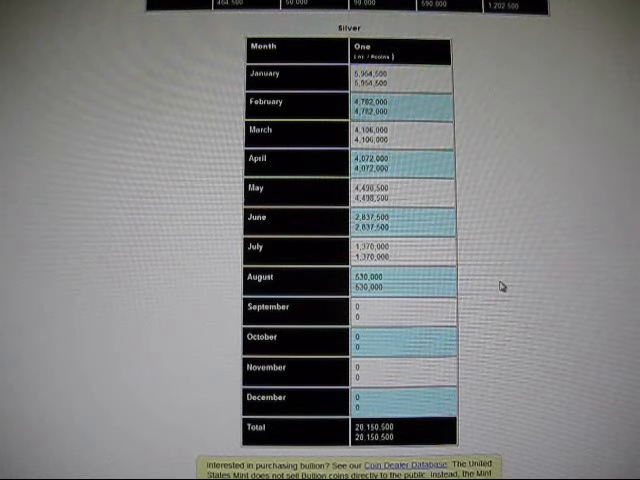
{"action": "mouse_move", "coordinate": [498, 296]}
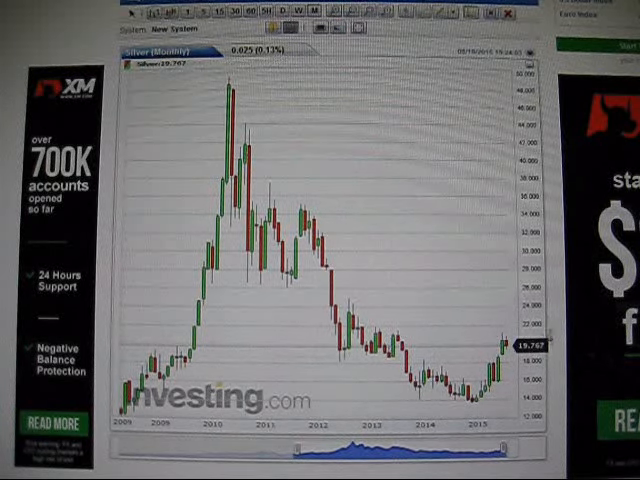
{"action": "mouse_move", "coordinate": [556, 324]}
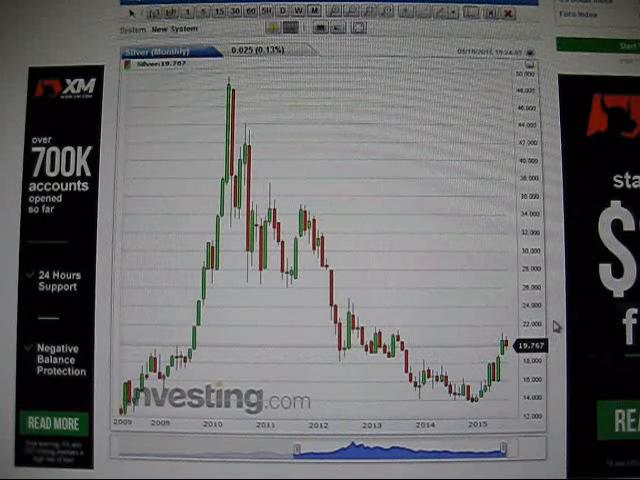